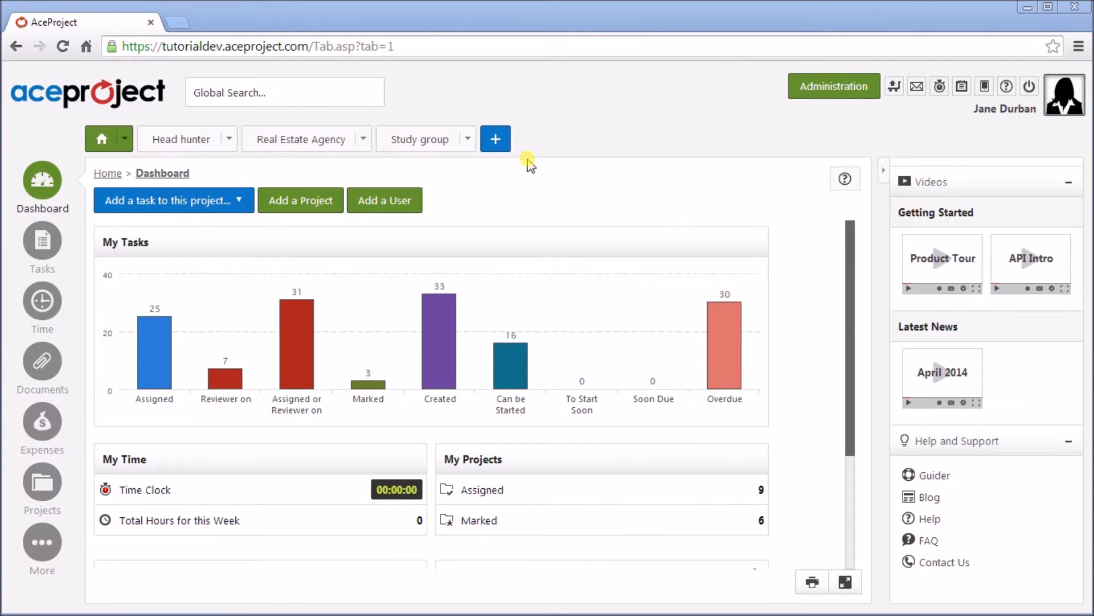
mouse_move(965, 425)
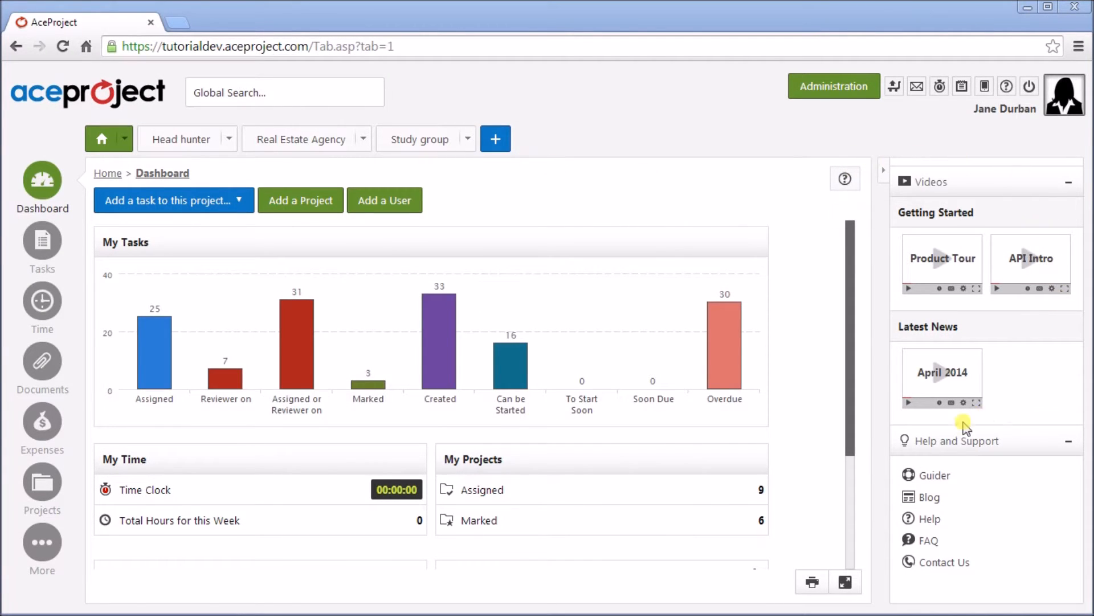
mouse_move(970, 382)
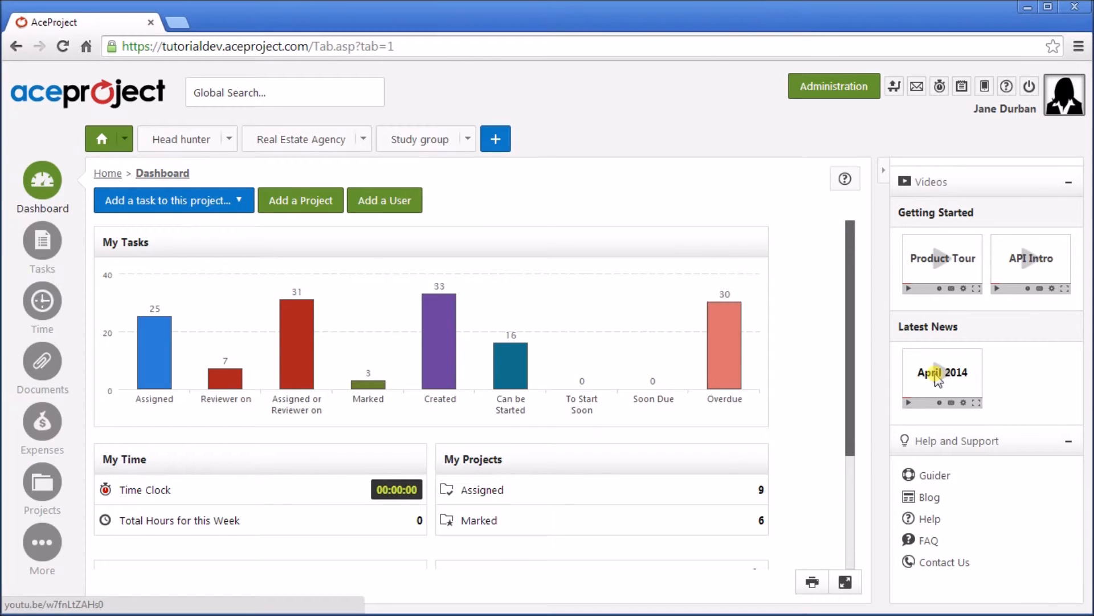
Step: Play the April 2014 news video from the videos panel, then close the popup
click(942, 373)
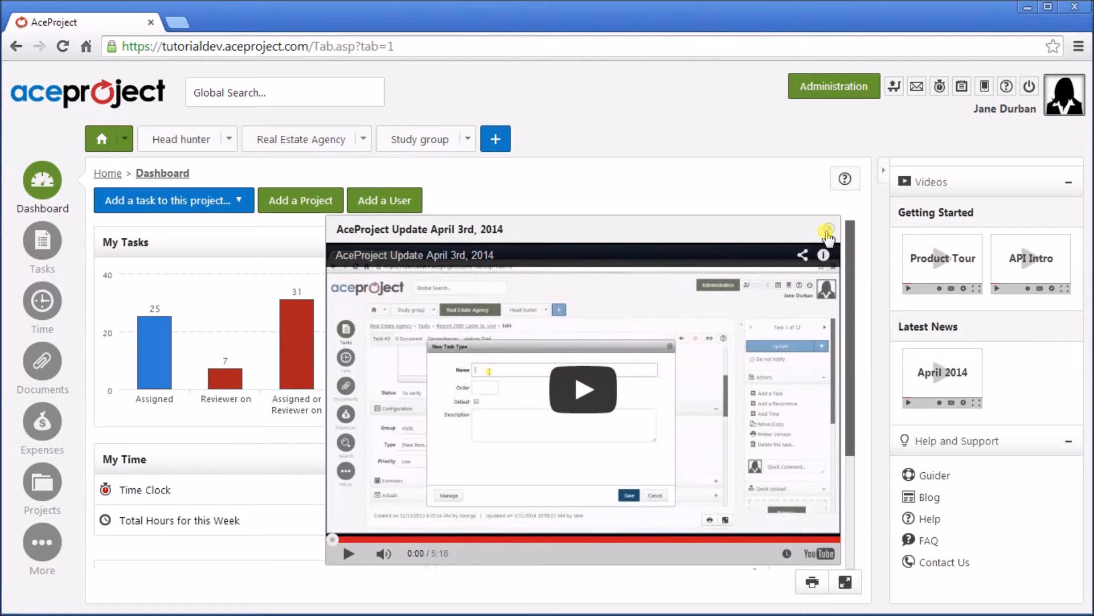
click(827, 231)
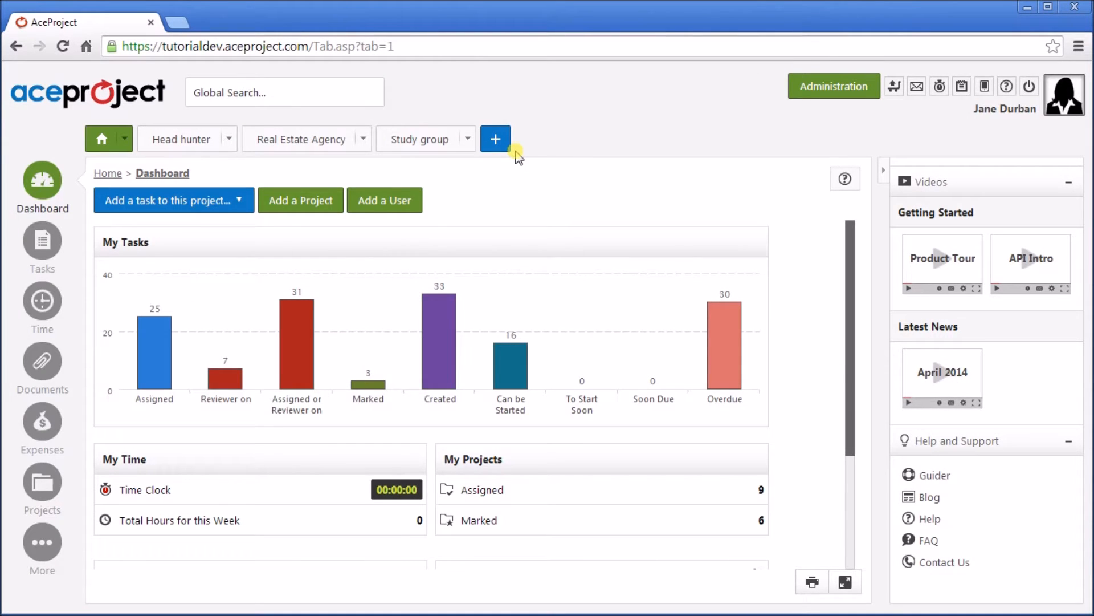
mouse_move(42, 242)
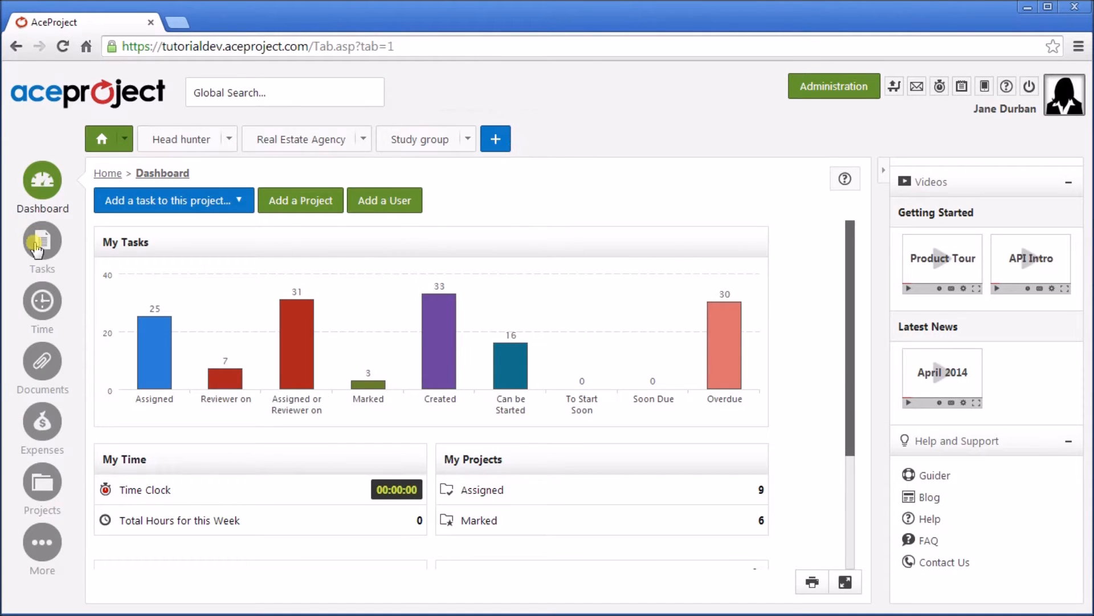
Step: Switch to the Real Estate Agency project's task list from the Tasks menu
click(41, 237)
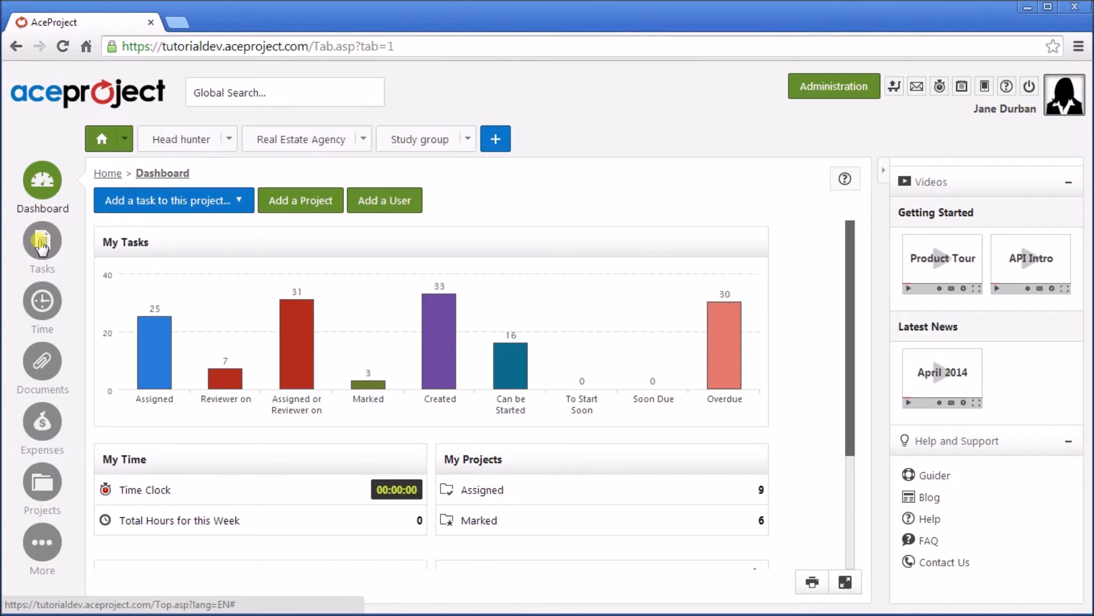
click(42, 241)
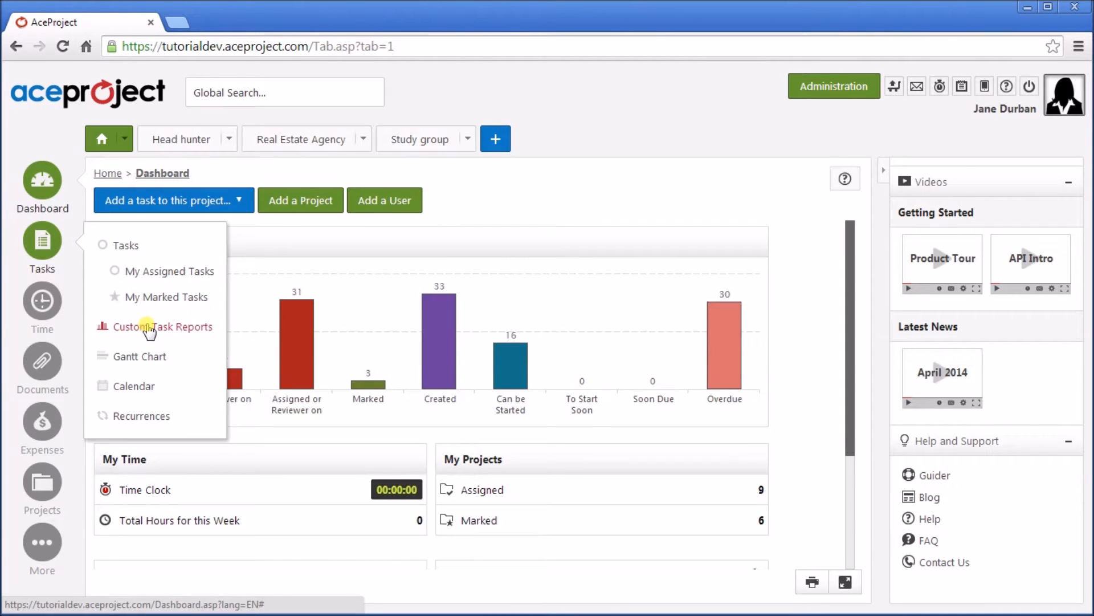
click(302, 139)
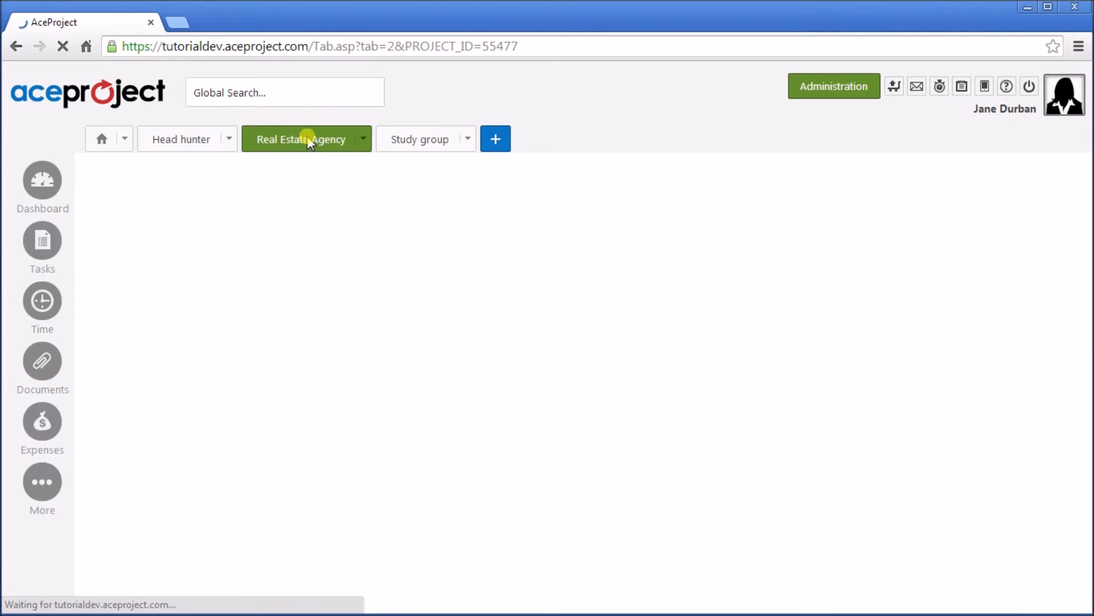
click(302, 139)
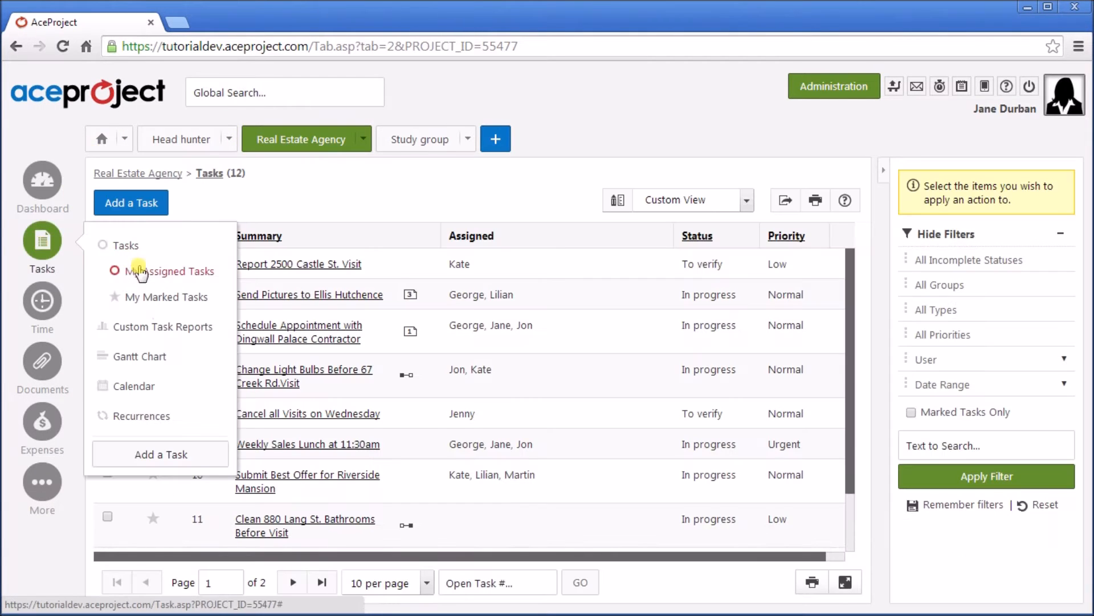
Step: Show the Custom Task Reports list for the project, then return to the dashboard
click(163, 326)
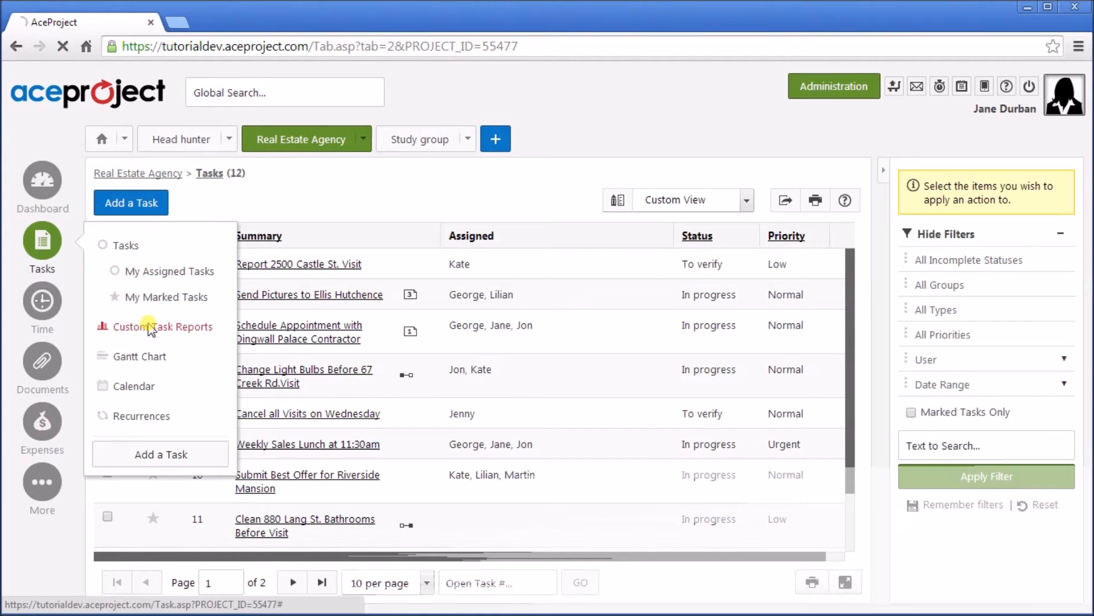
click(163, 327)
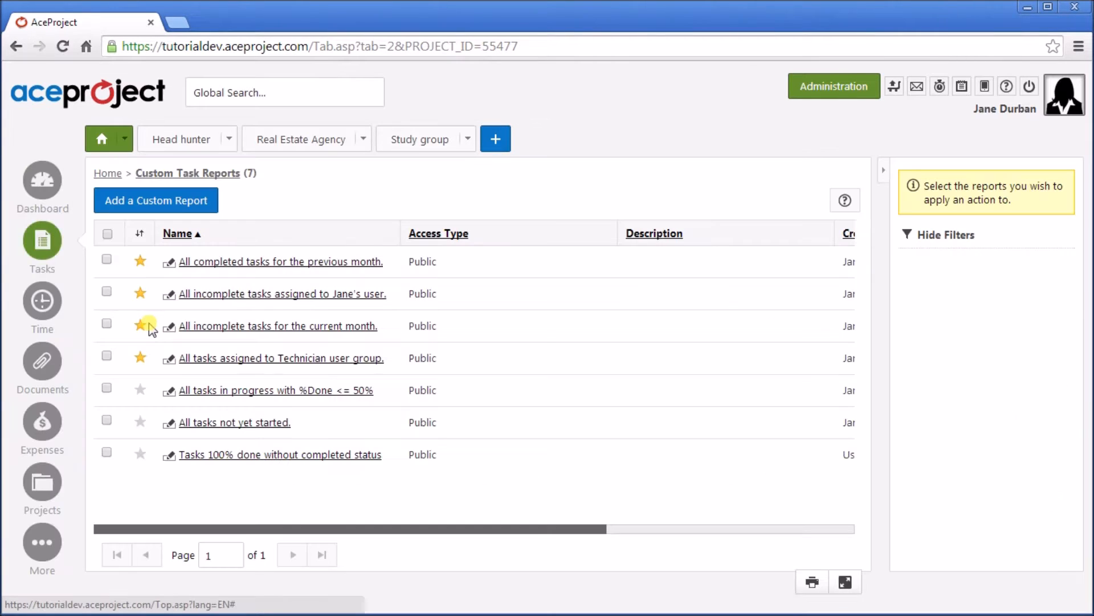
click(944, 234)
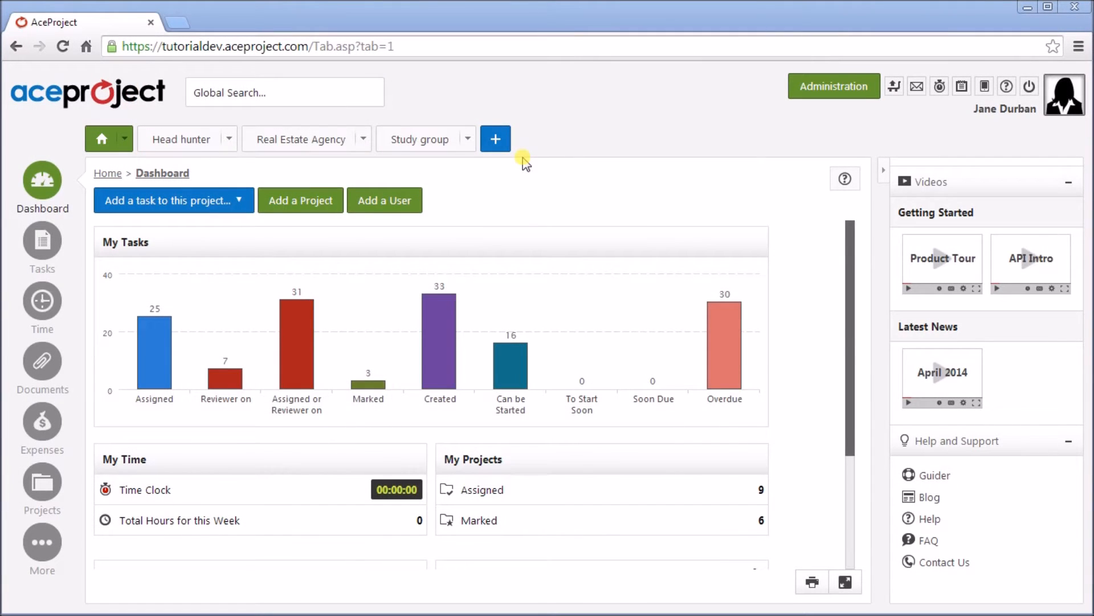
mouse_move(452, 215)
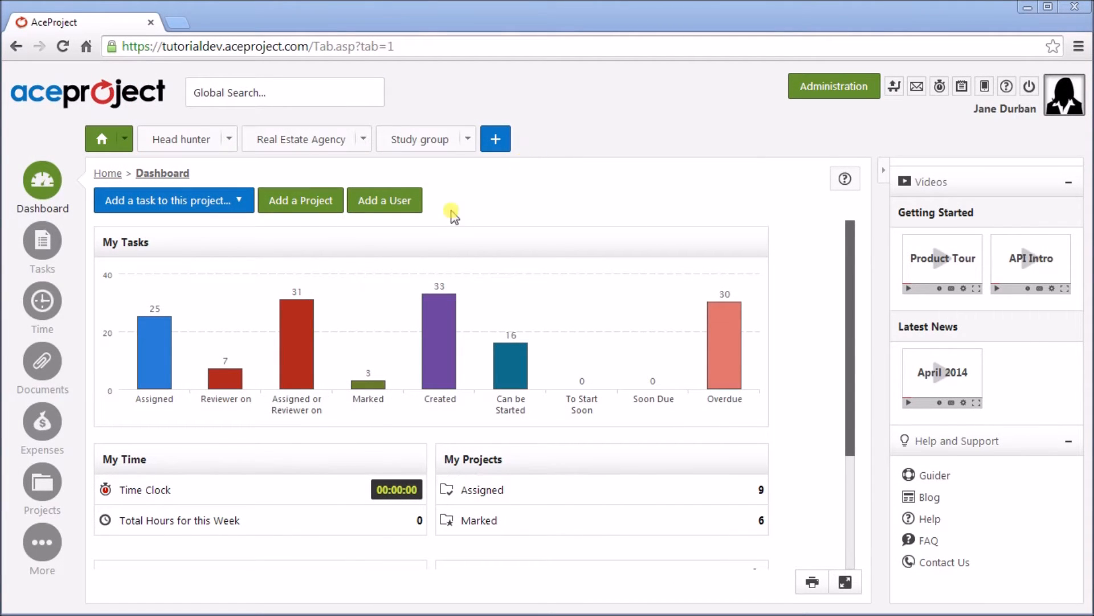
Step: Show the Clients list via More, start a new client and cancel the form unsaved
click(41, 541)
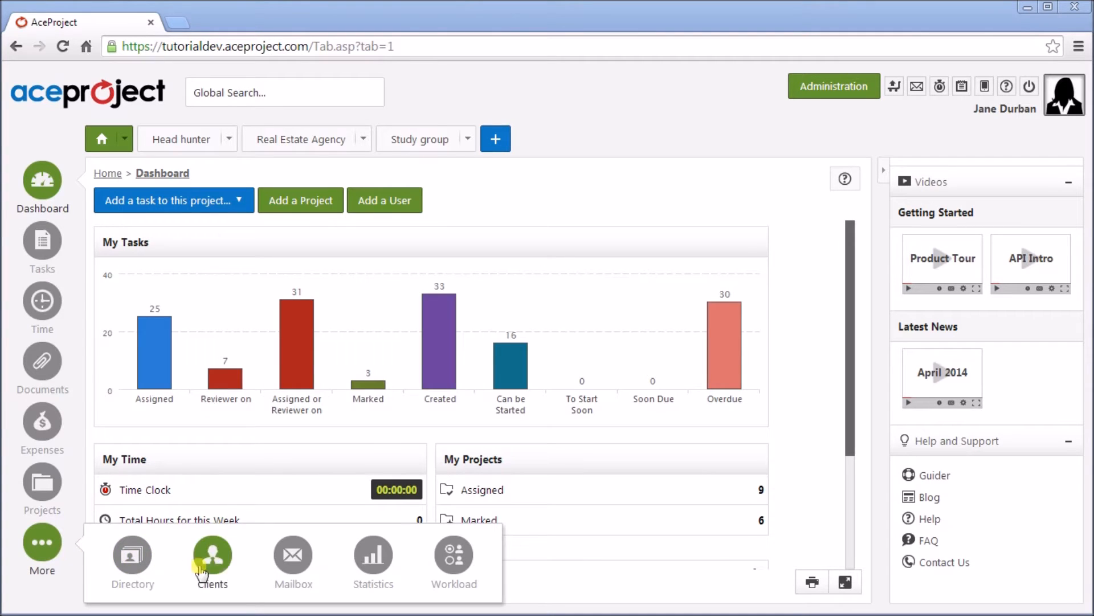
click(211, 558)
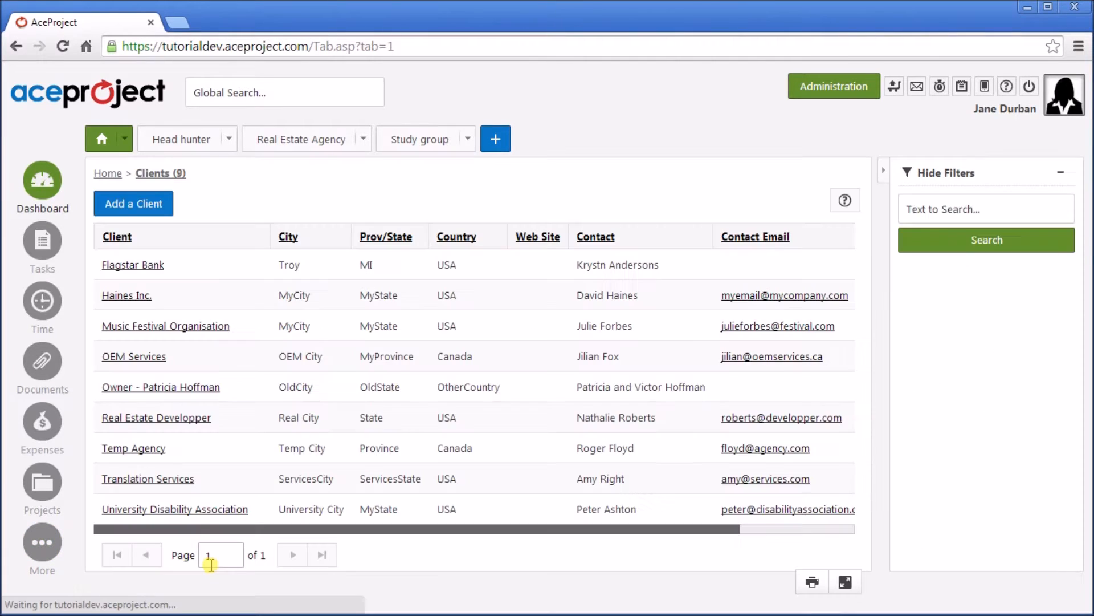
click(133, 203)
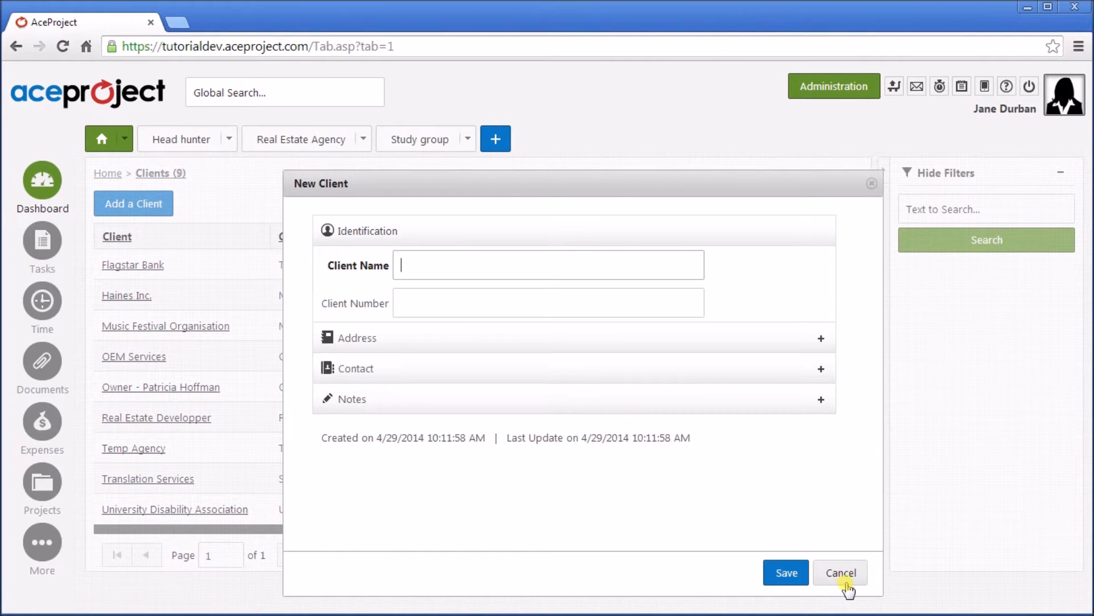
click(840, 573)
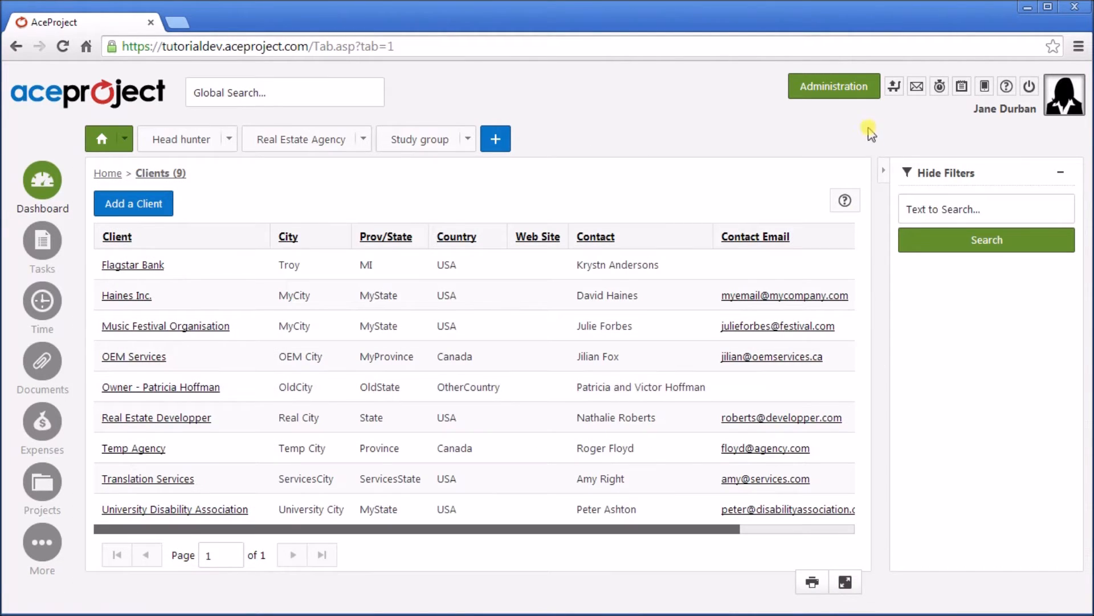
mouse_move(848, 98)
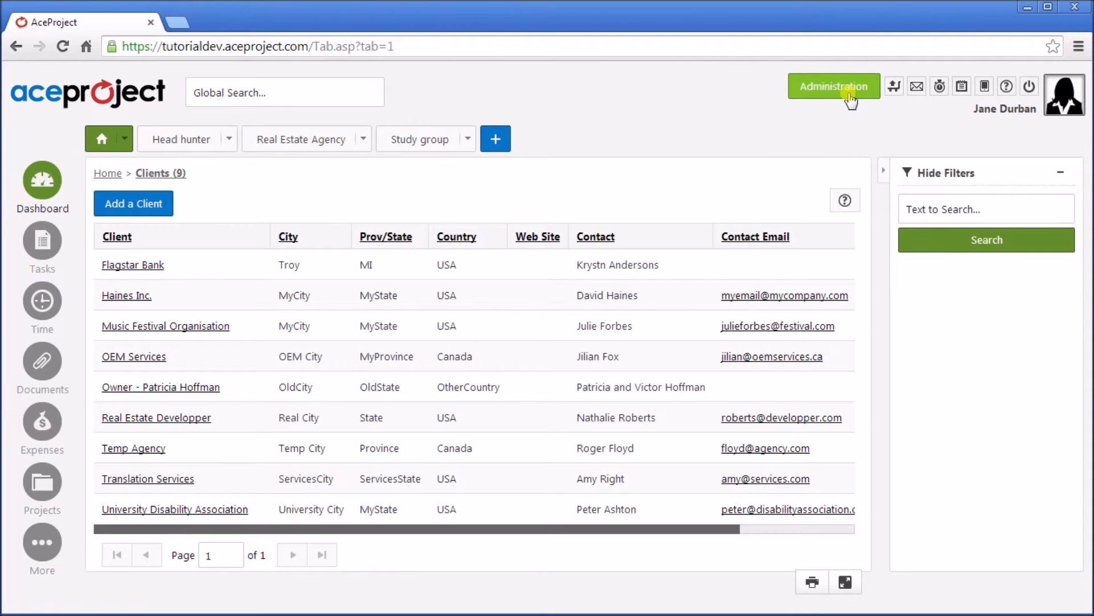
Step: Go to account administration and edit George's user account from the users list
click(833, 86)
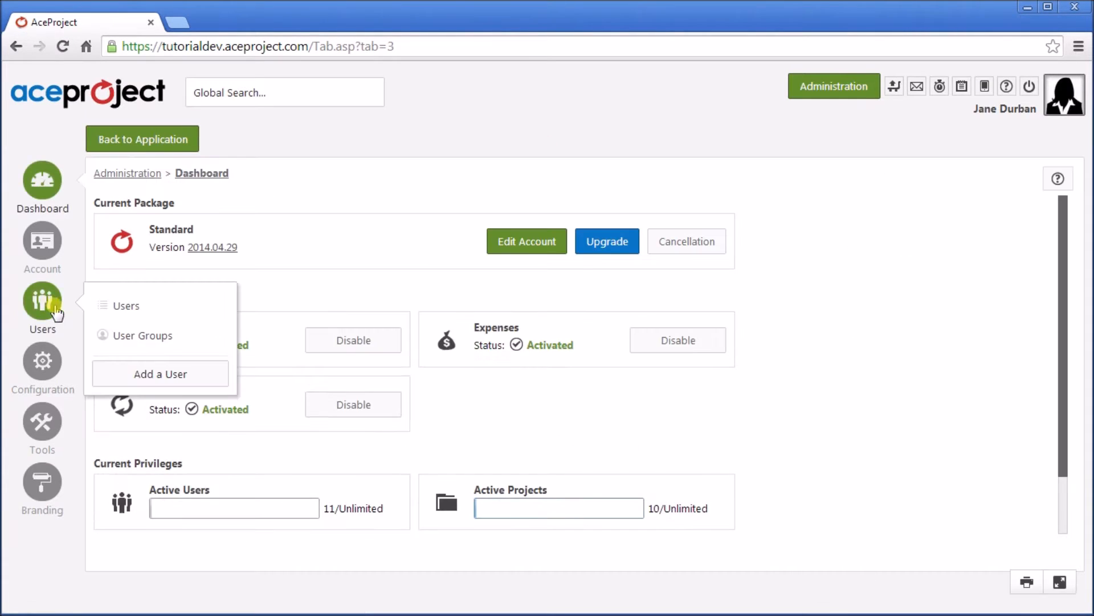
click(124, 306)
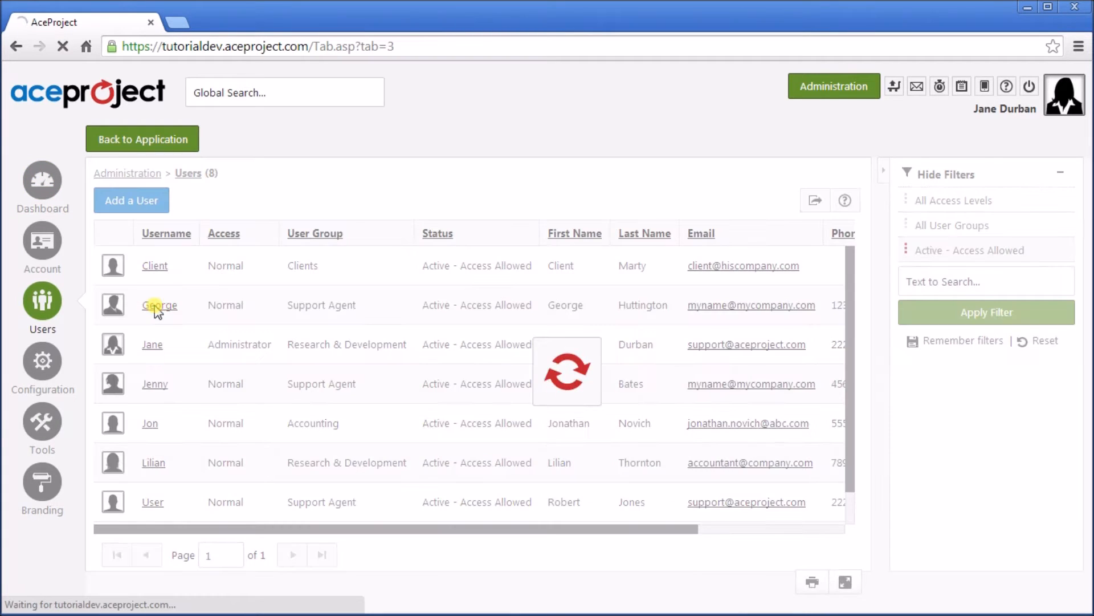
click(159, 305)
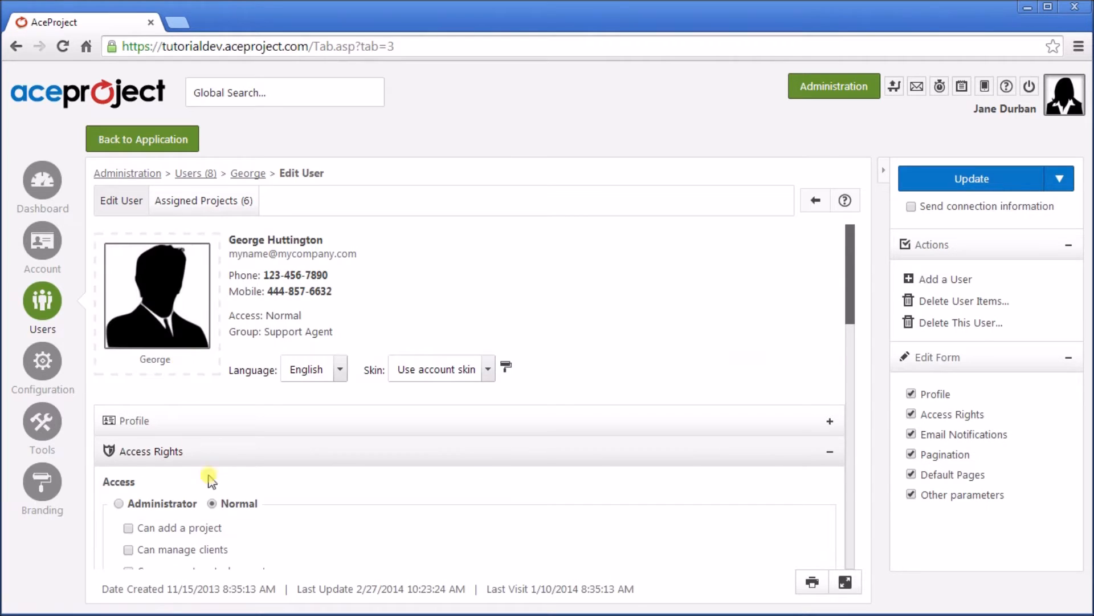
Step: Grant George the 'Can manage clients' access right and update his account
scroll(down, 3)
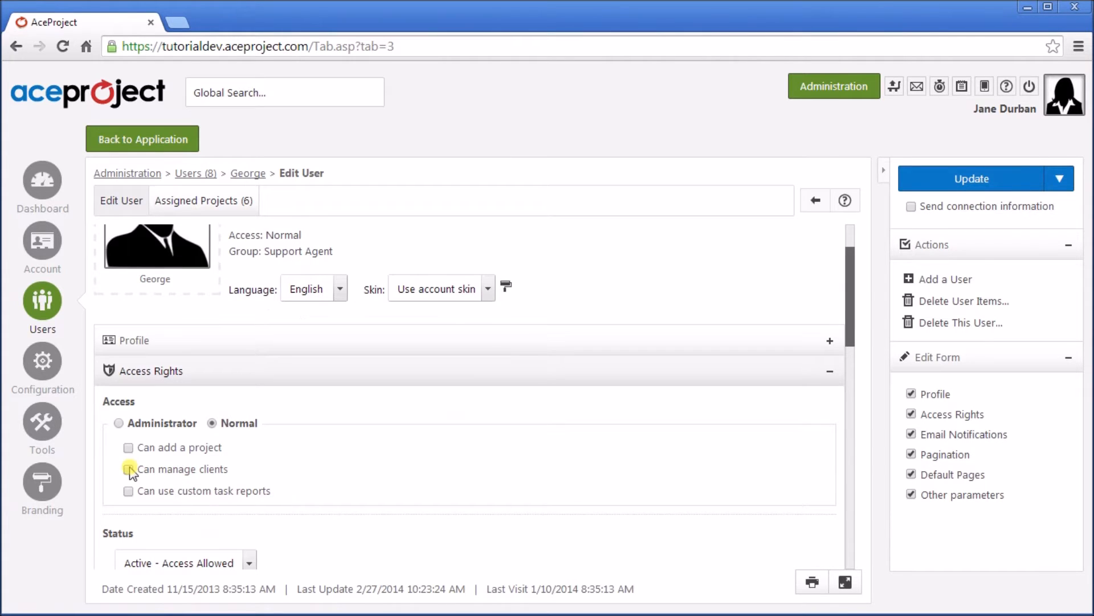
click(128, 469)
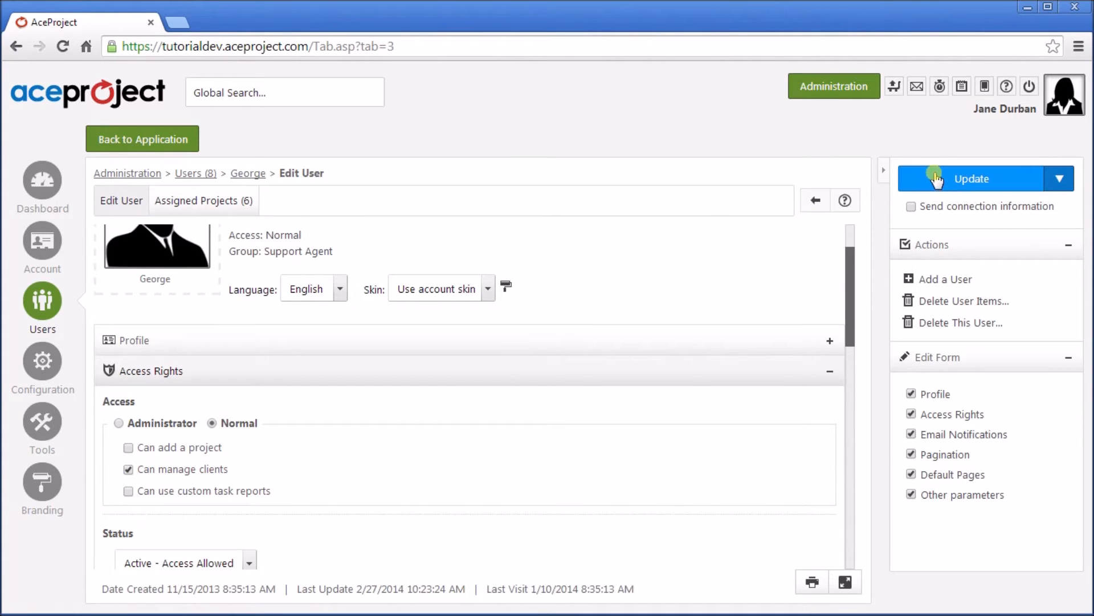
click(970, 178)
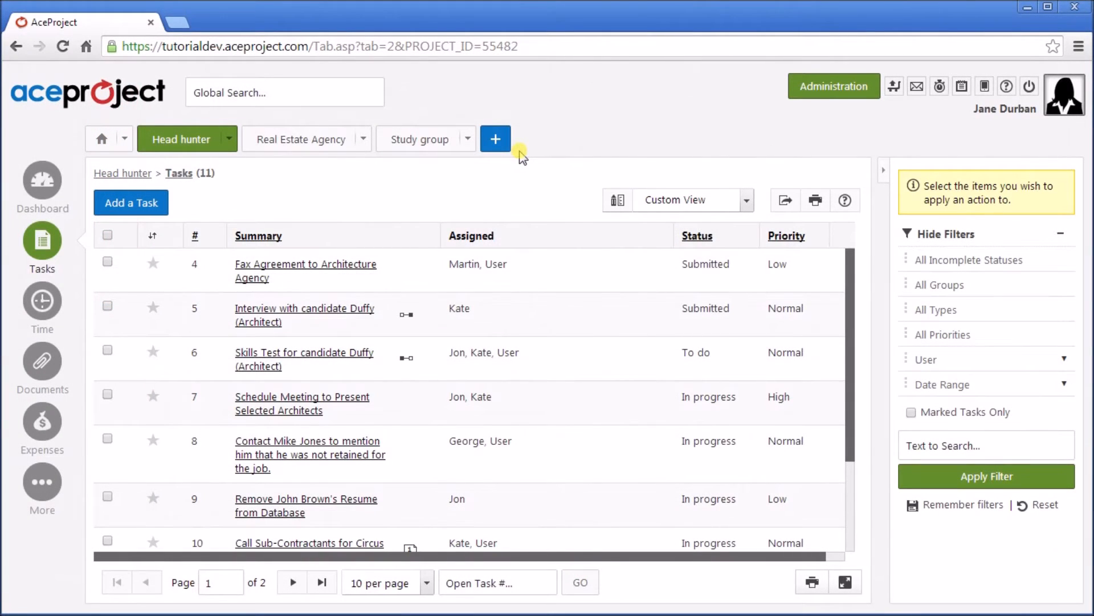
mouse_move(522, 150)
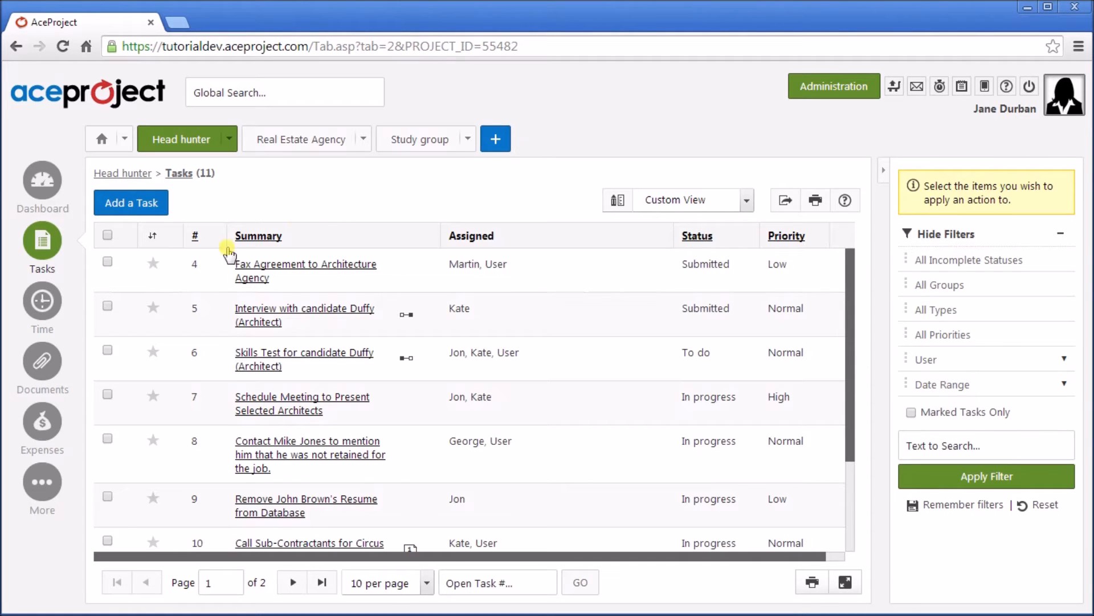
Step: Add a time entry of 2 hours on Monday for task 14 - Weekly Meeting and save it
click(41, 301)
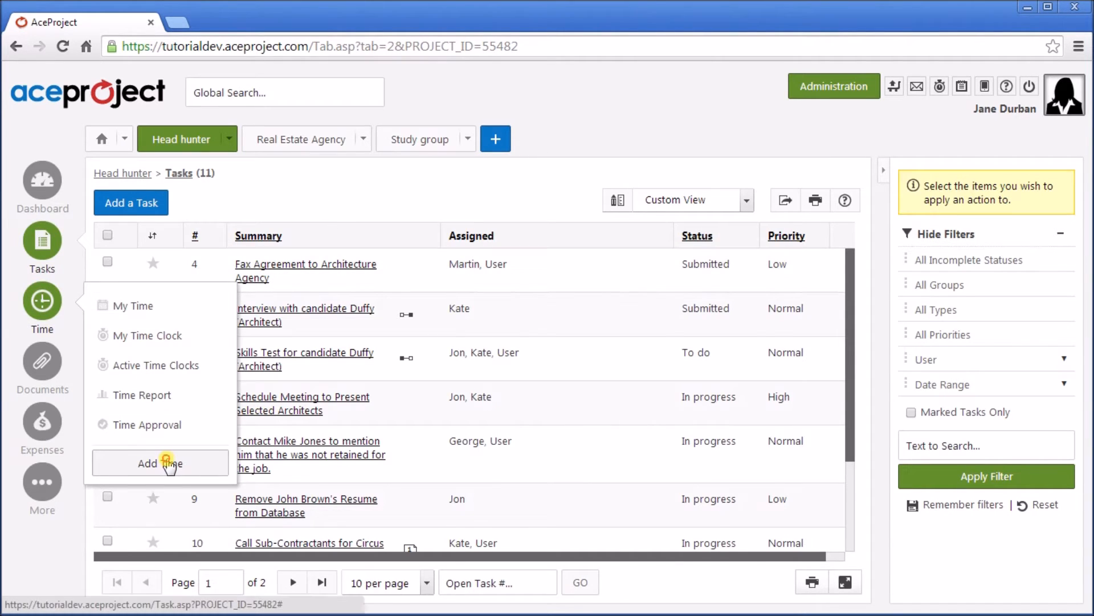
click(159, 462)
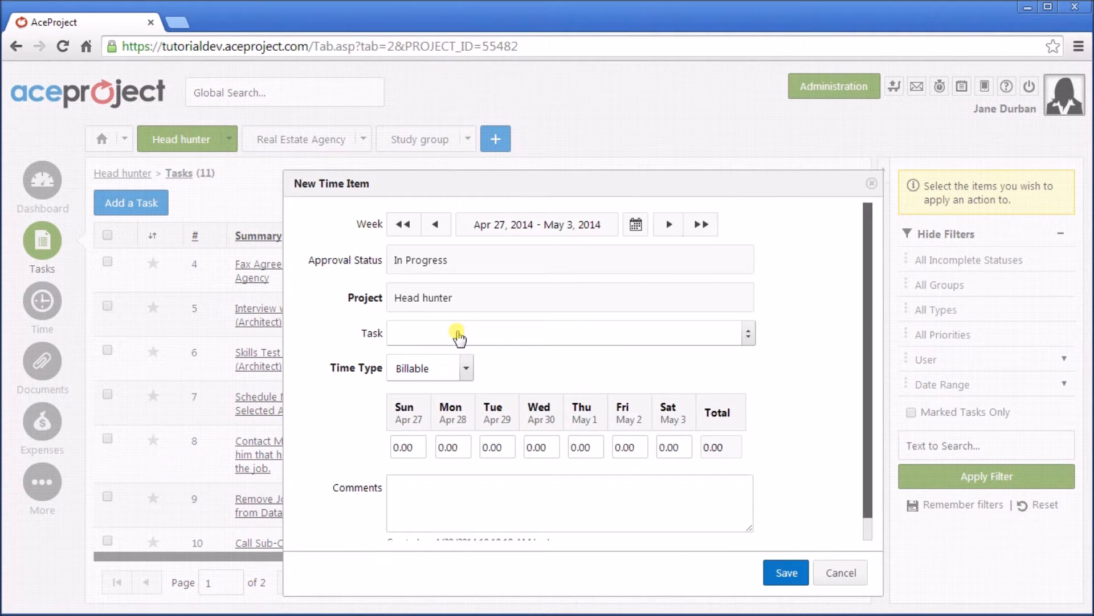
click(457, 333)
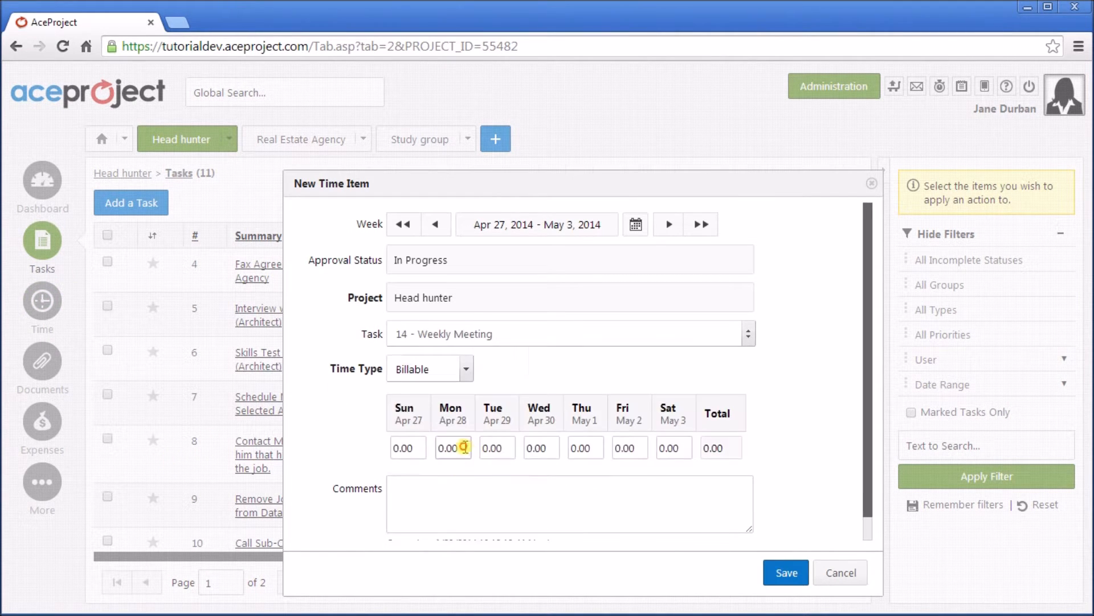
text(2)
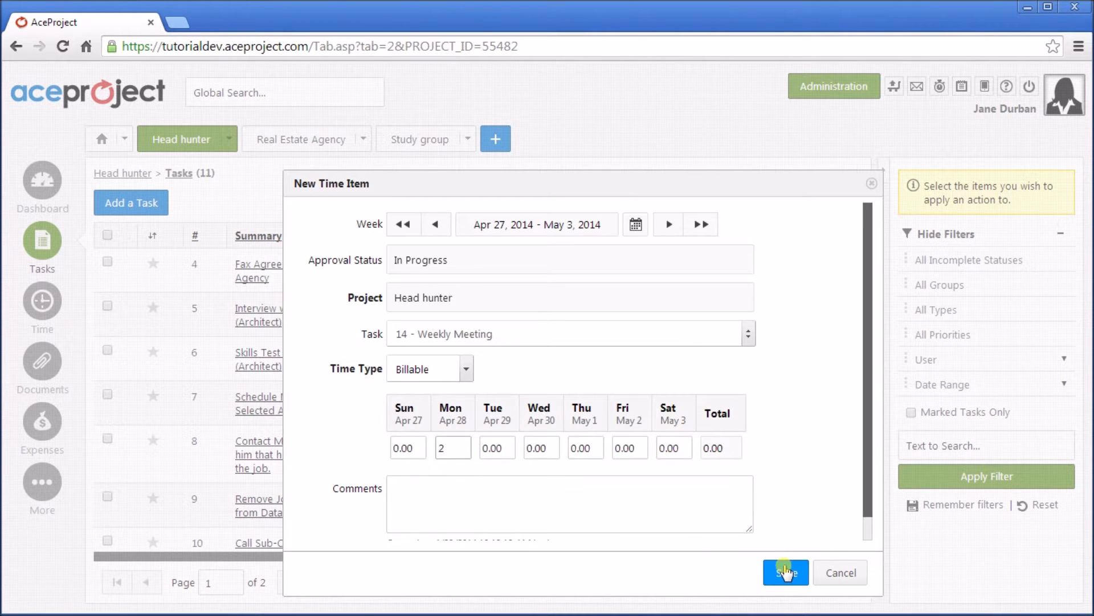
click(784, 572)
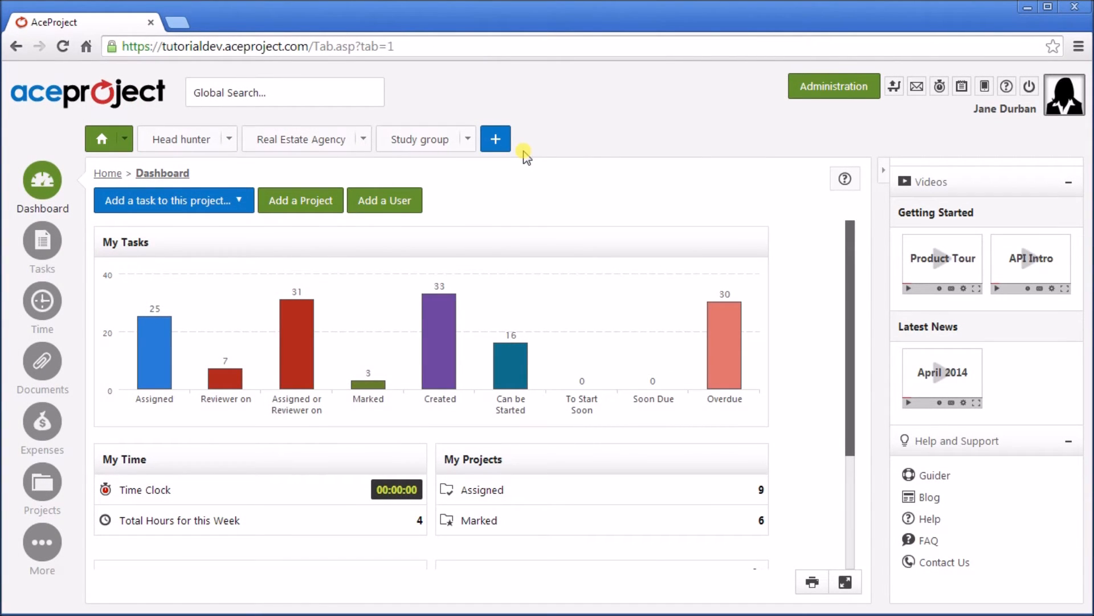
Step: Show My Expenses and edit the Lunch with Sales Team expense details
click(41, 423)
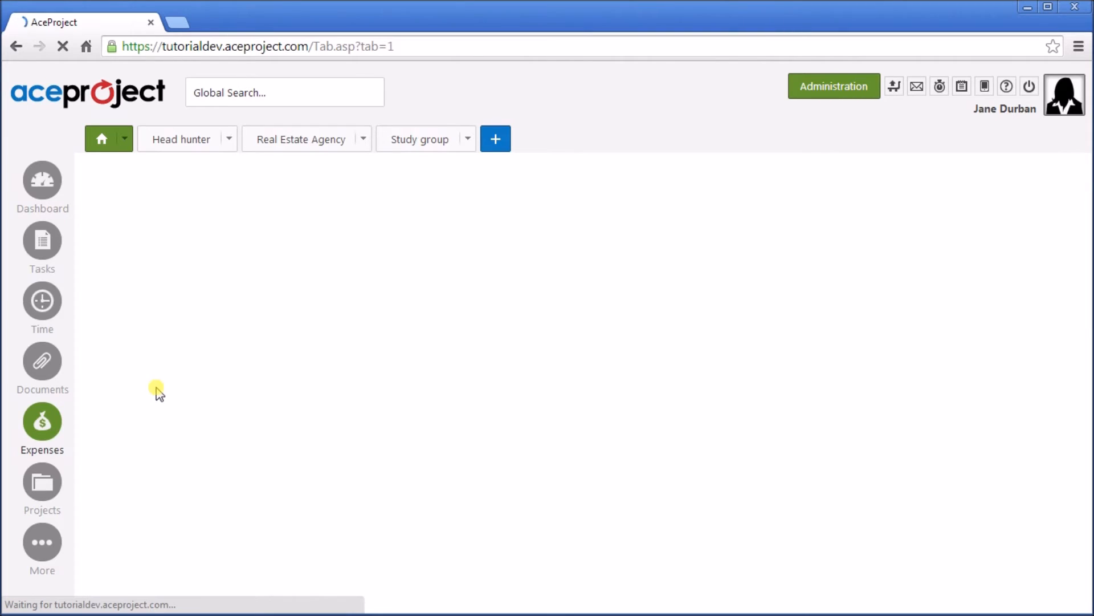
click(42, 421)
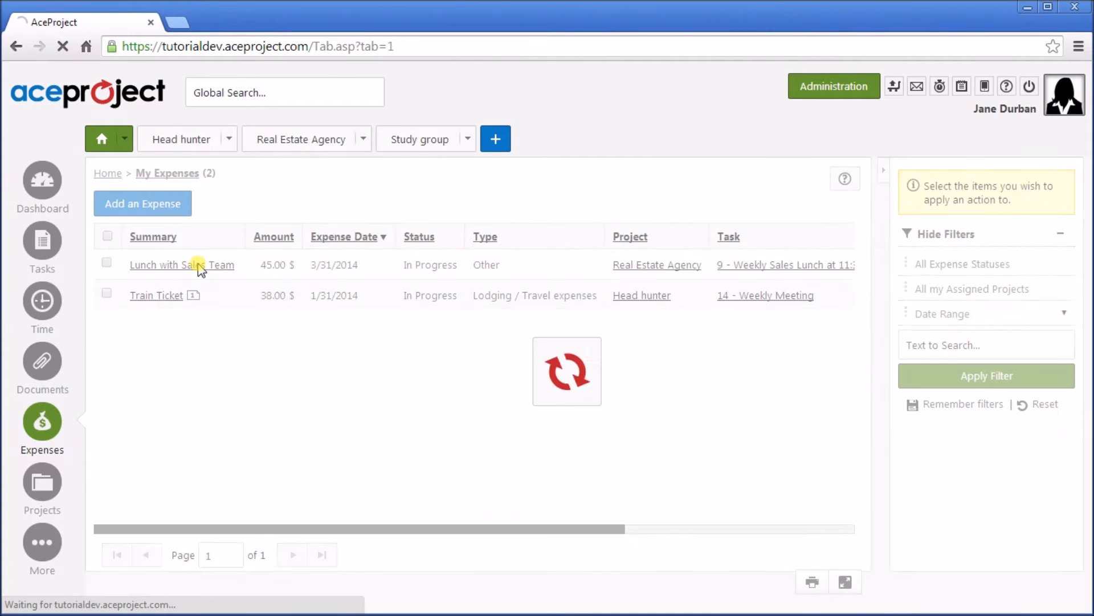
click(181, 265)
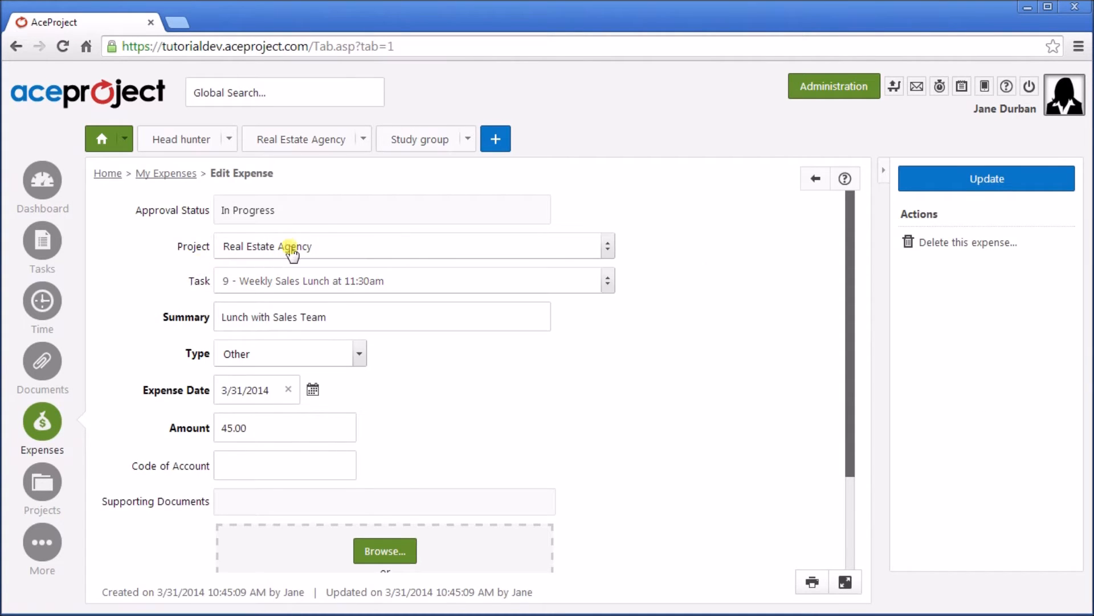
click(413, 245)
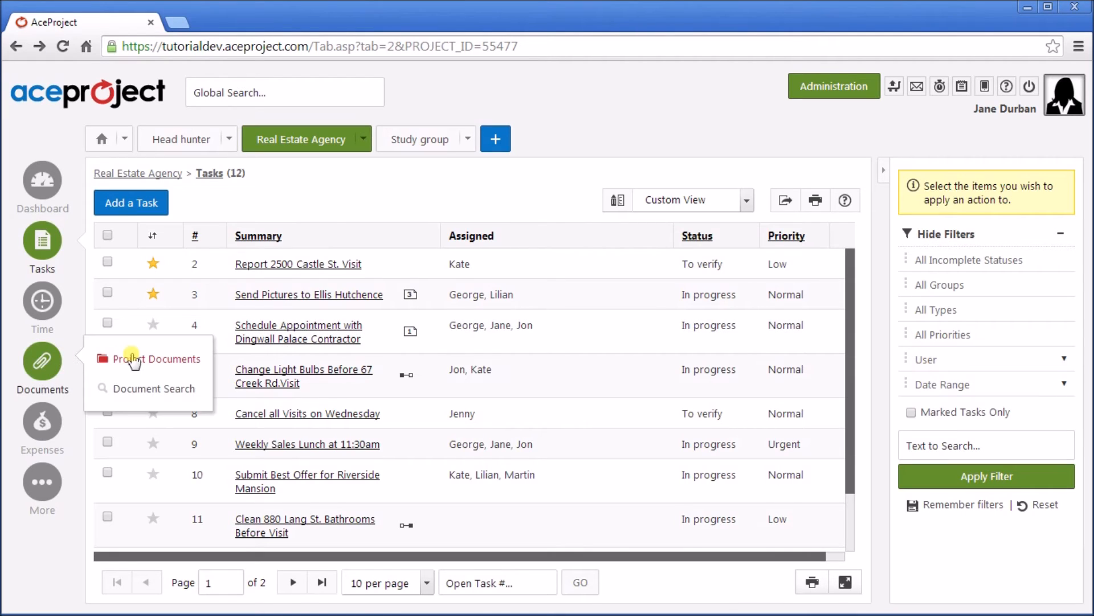
Step: Show the Real Estate Agency project documents: 3 documents across 4 folders
click(157, 358)
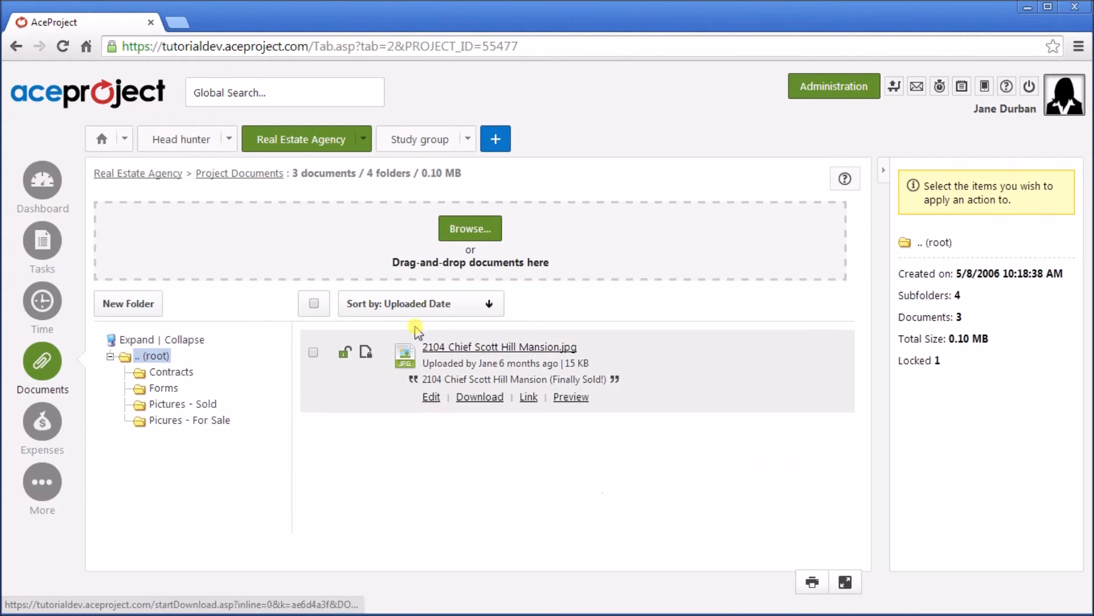
mouse_move(497, 451)
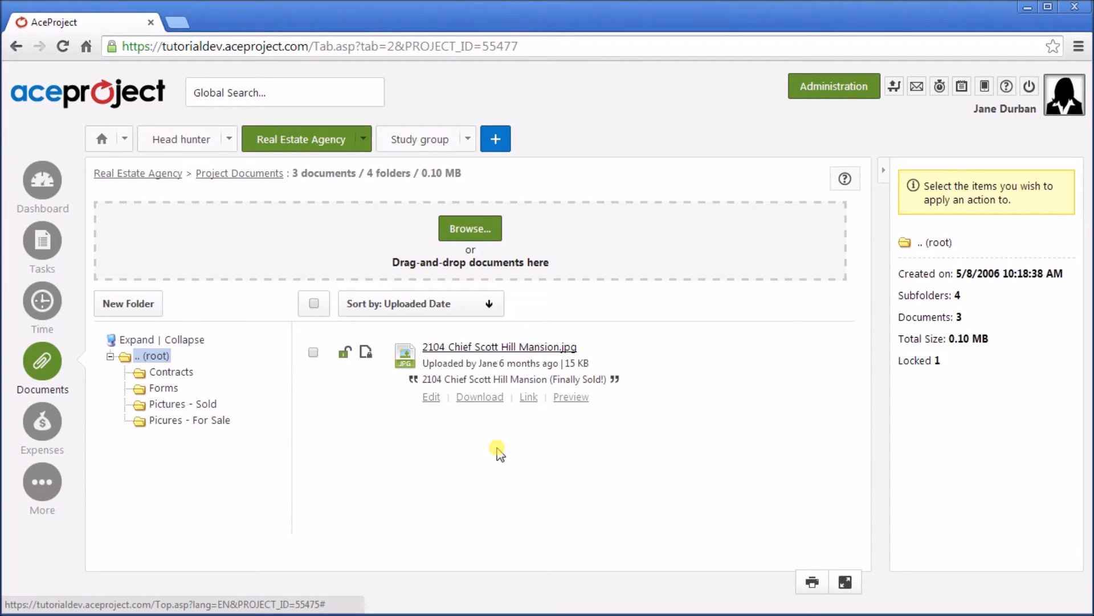
mouse_move(431, 397)
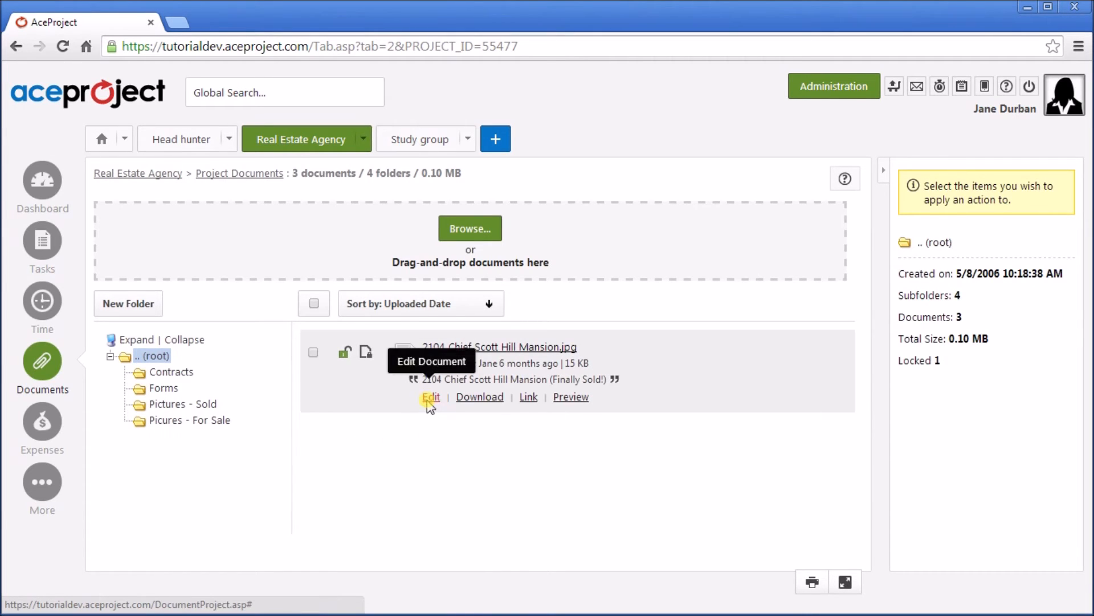
mouse_move(725, 523)
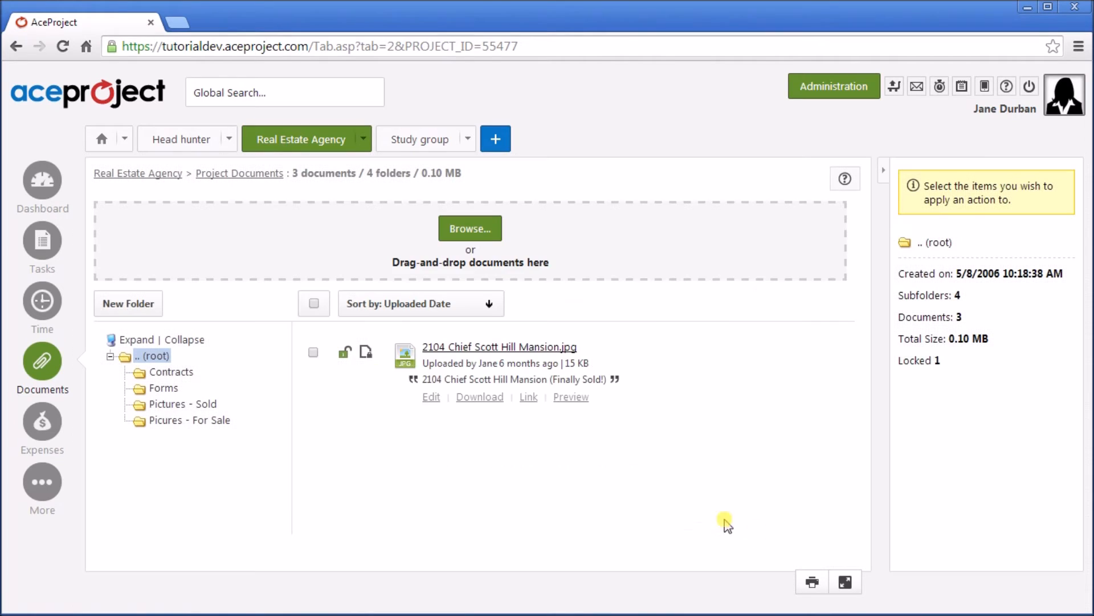
mouse_move(345, 351)
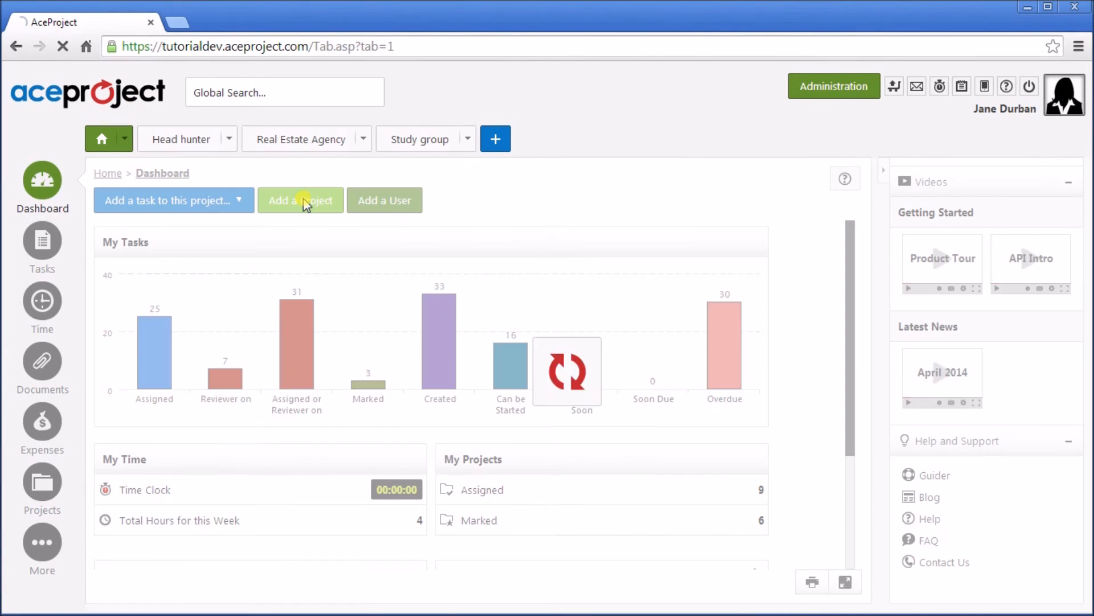
Step: Start a project from the System implementation template, copying task recurrences activated on 4/29/2014
click(300, 200)
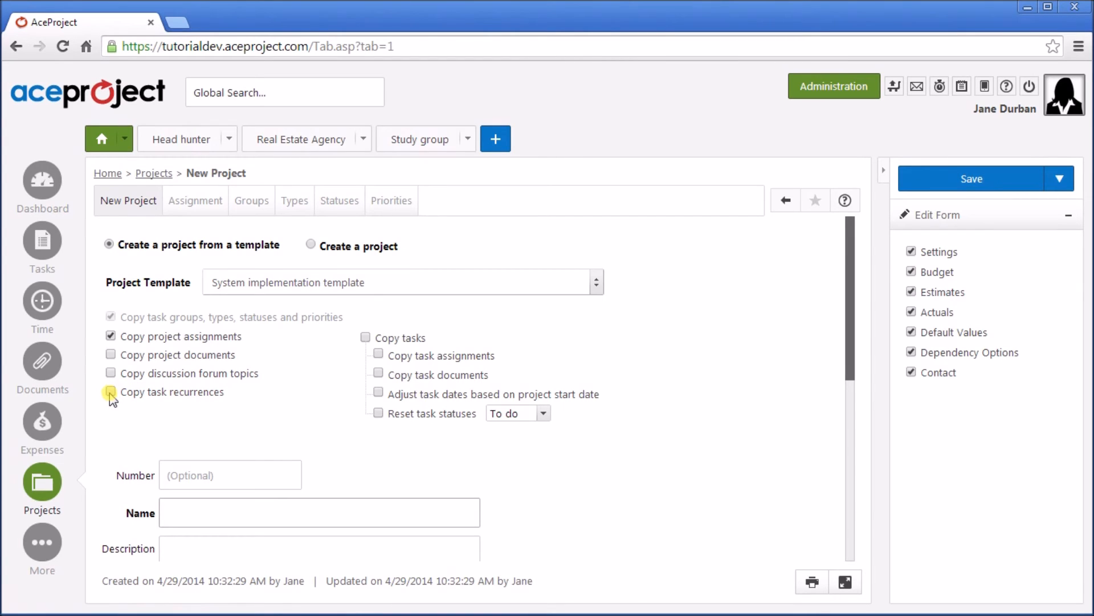
click(110, 391)
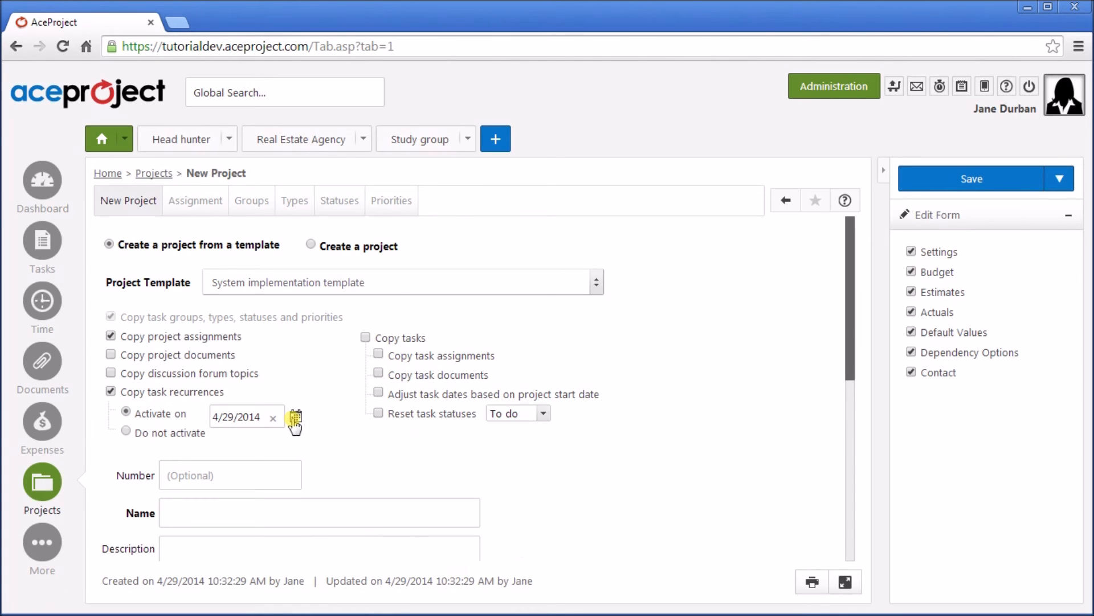
click(125, 433)
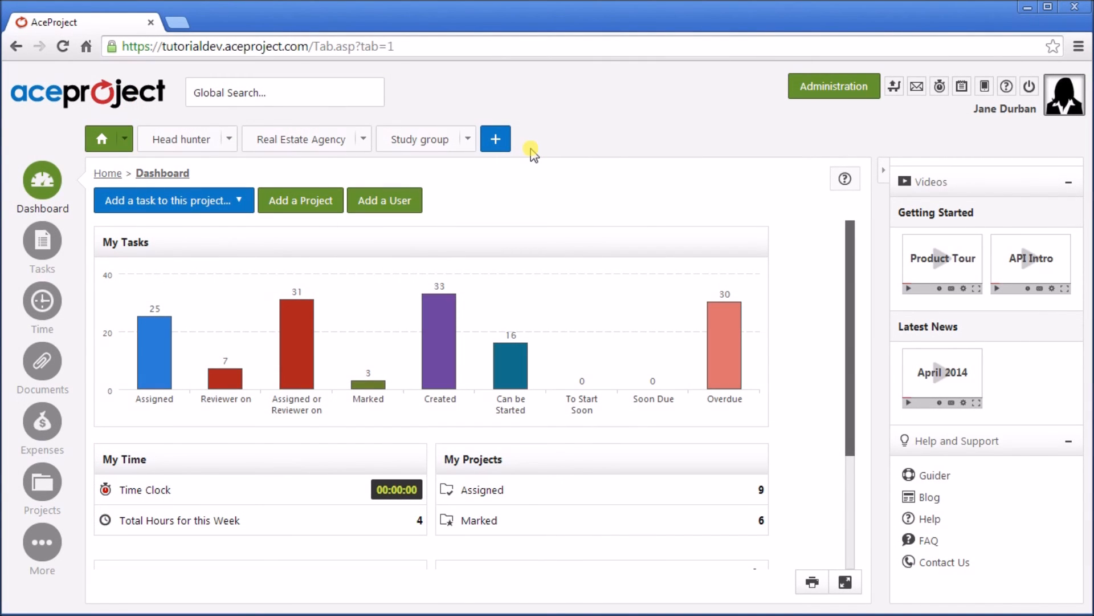
Step: Show the task list from the sidebar Tasks menu
click(41, 241)
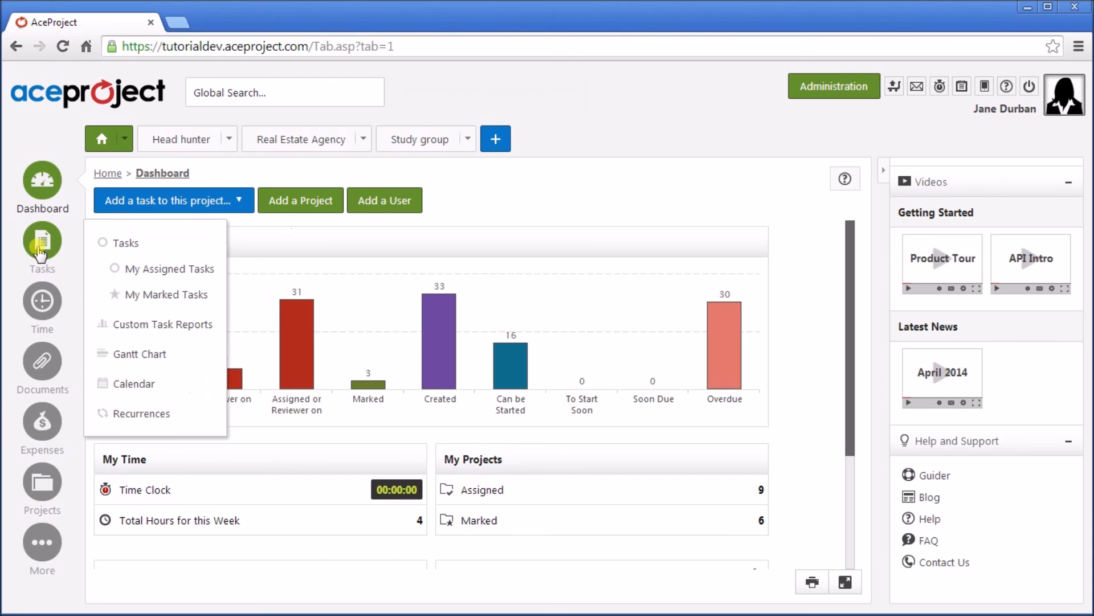
click(125, 242)
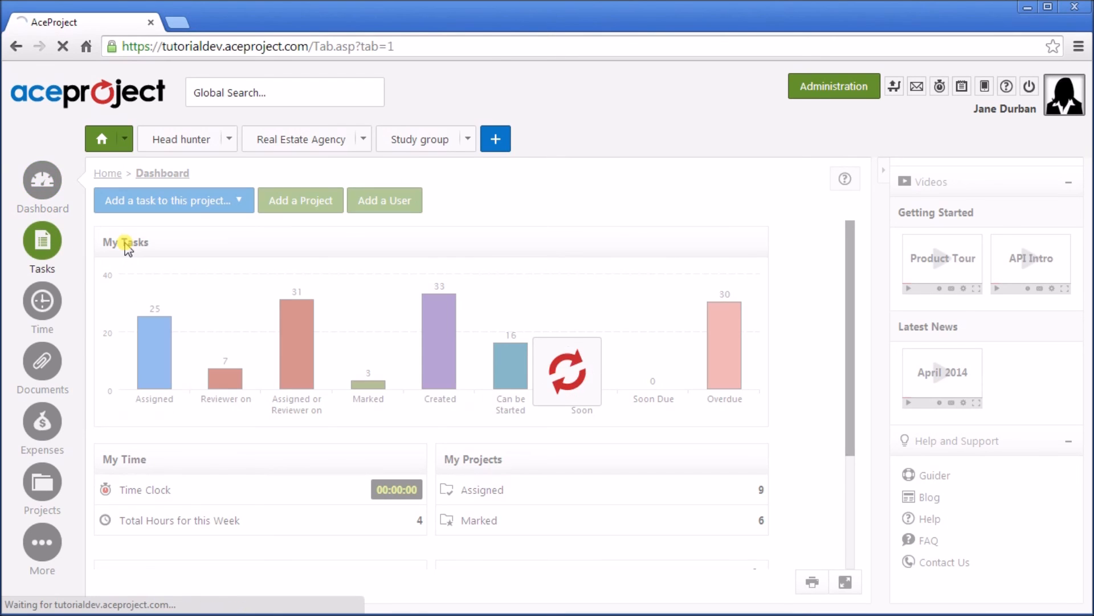